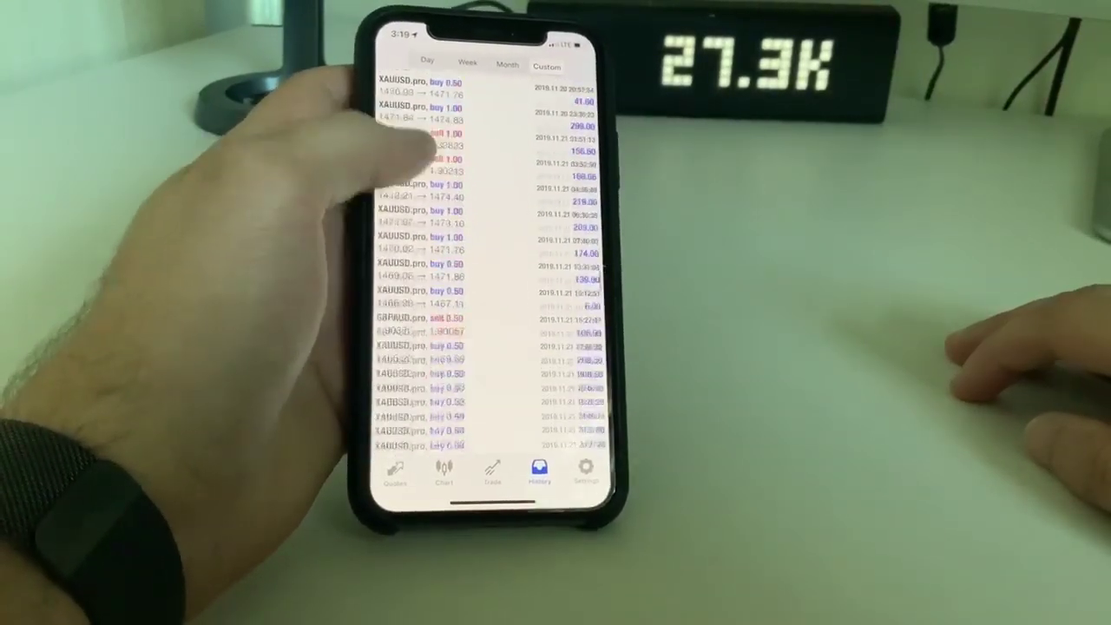
{"action": "scroll", "scroll_direction": "down", "scroll_amount": 3}
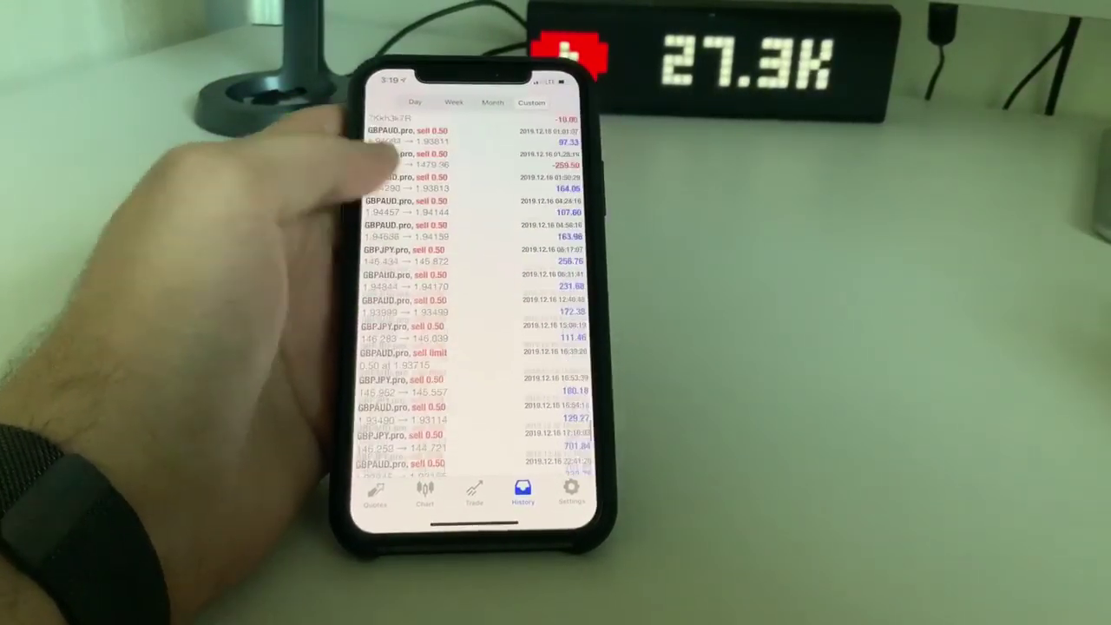
{"action": "scroll", "scroll_direction": "down", "scroll_amount": 3}
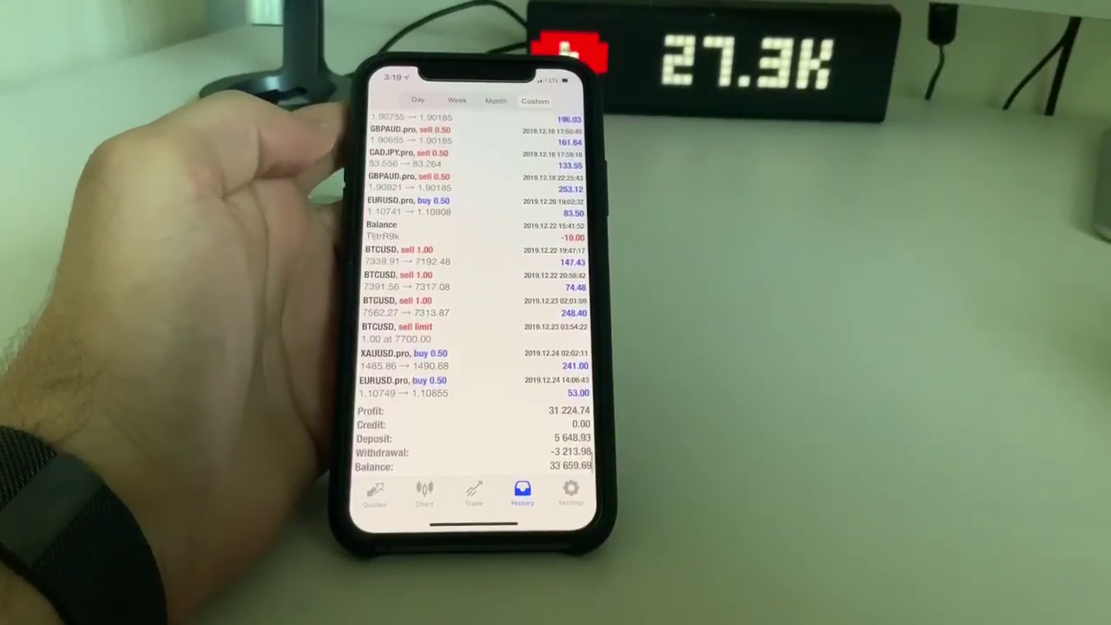